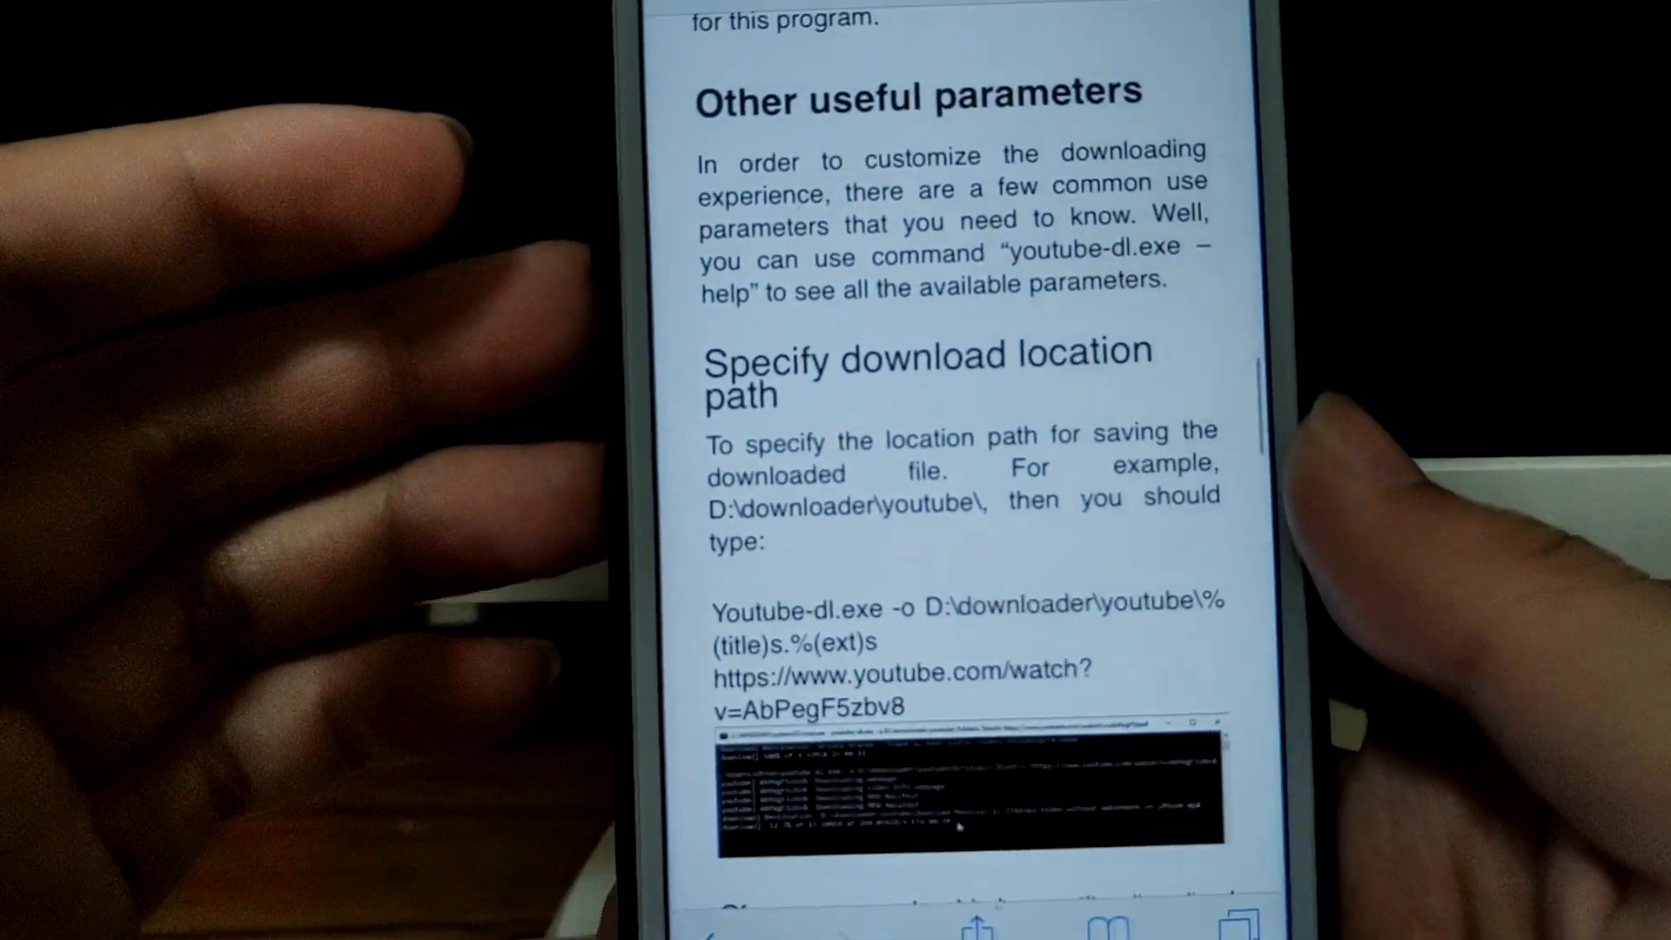
Step: Run the Web Console shortcut from the share sheet, overlaying a developer console on the article
scroll(down, 3)
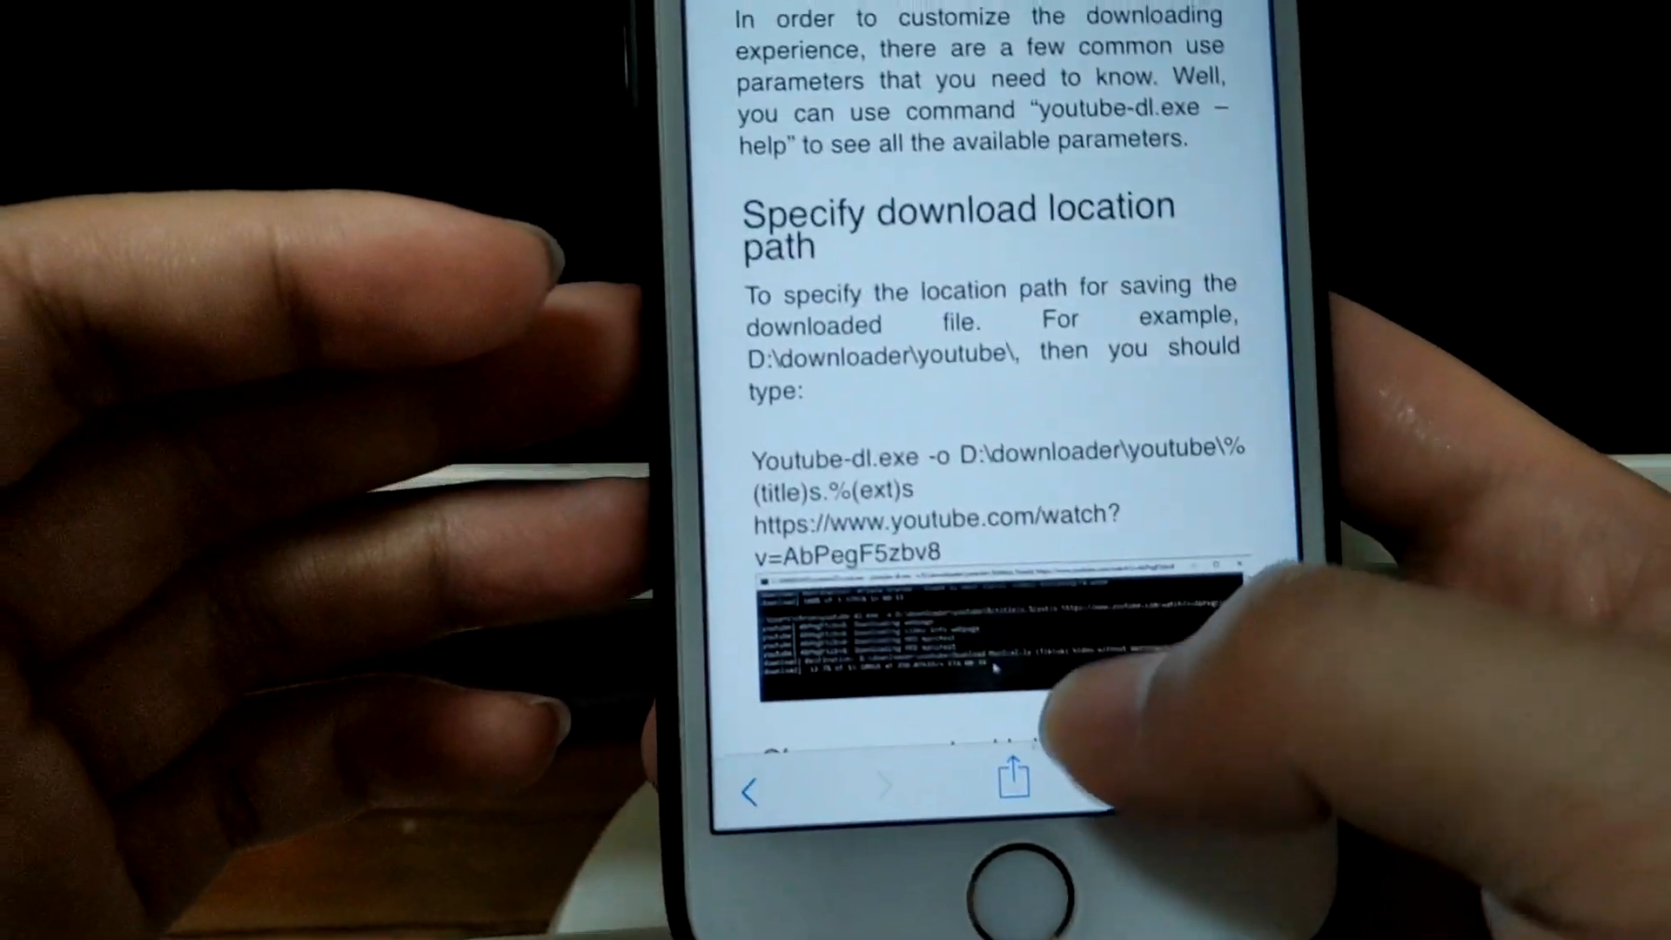
click(1007, 784)
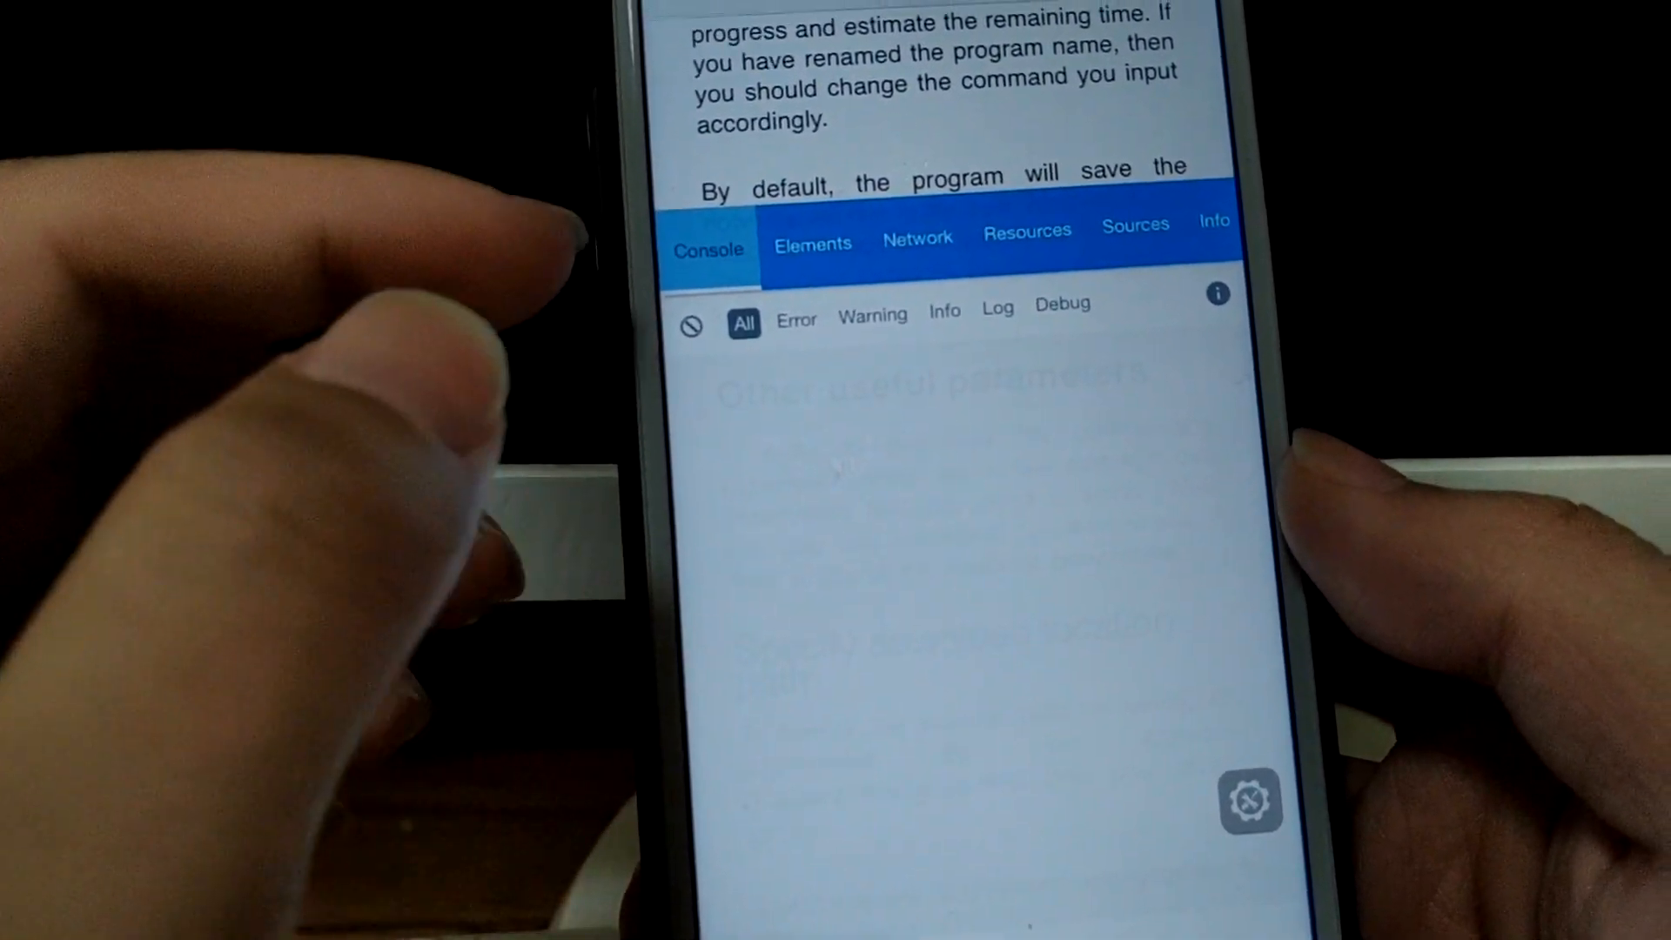
click(813, 244)
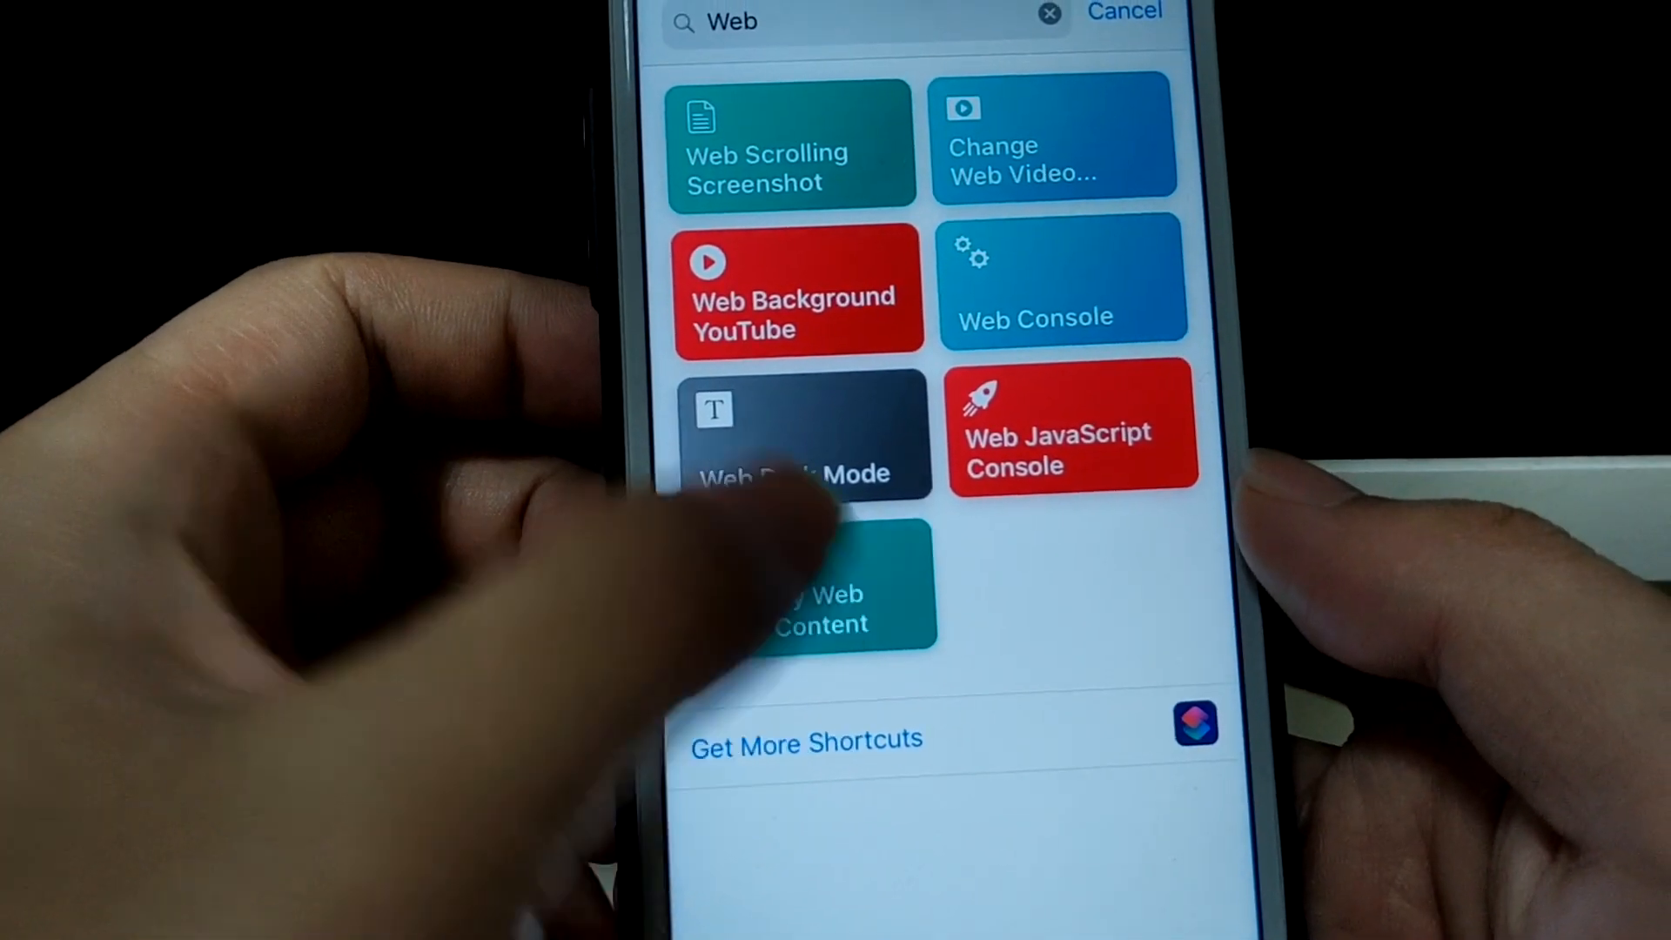
Step: Run Edit Any Web Page Content and trim the title to "Free Download Video from YouTube and 100"
click(804, 597)
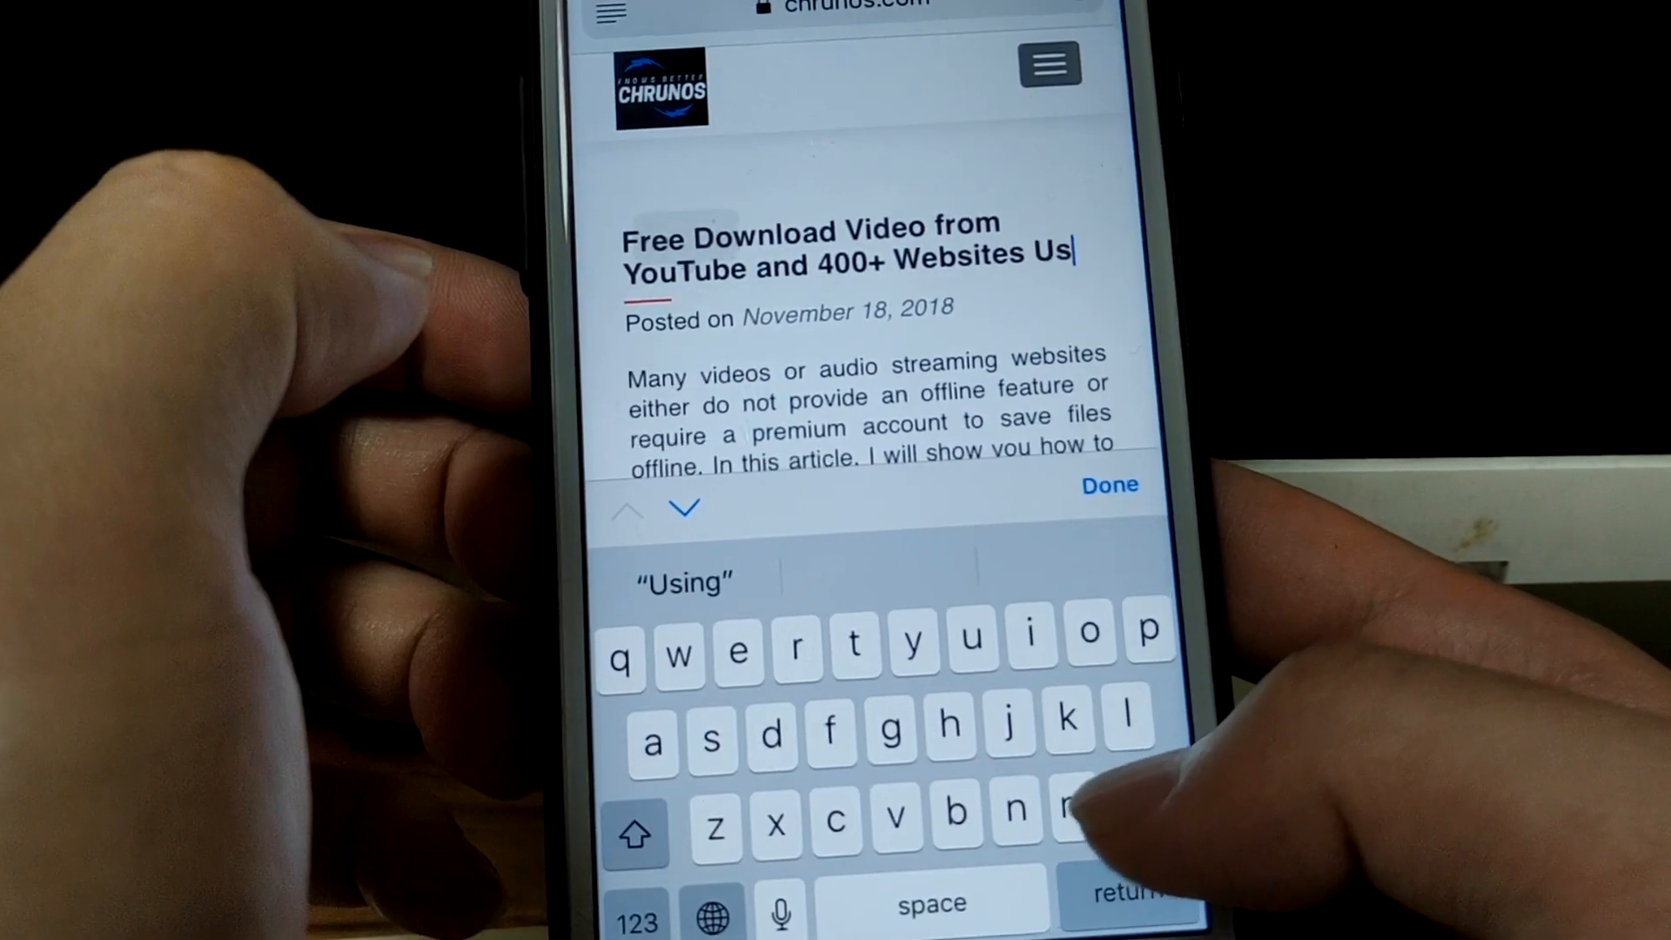
click(1108, 486)
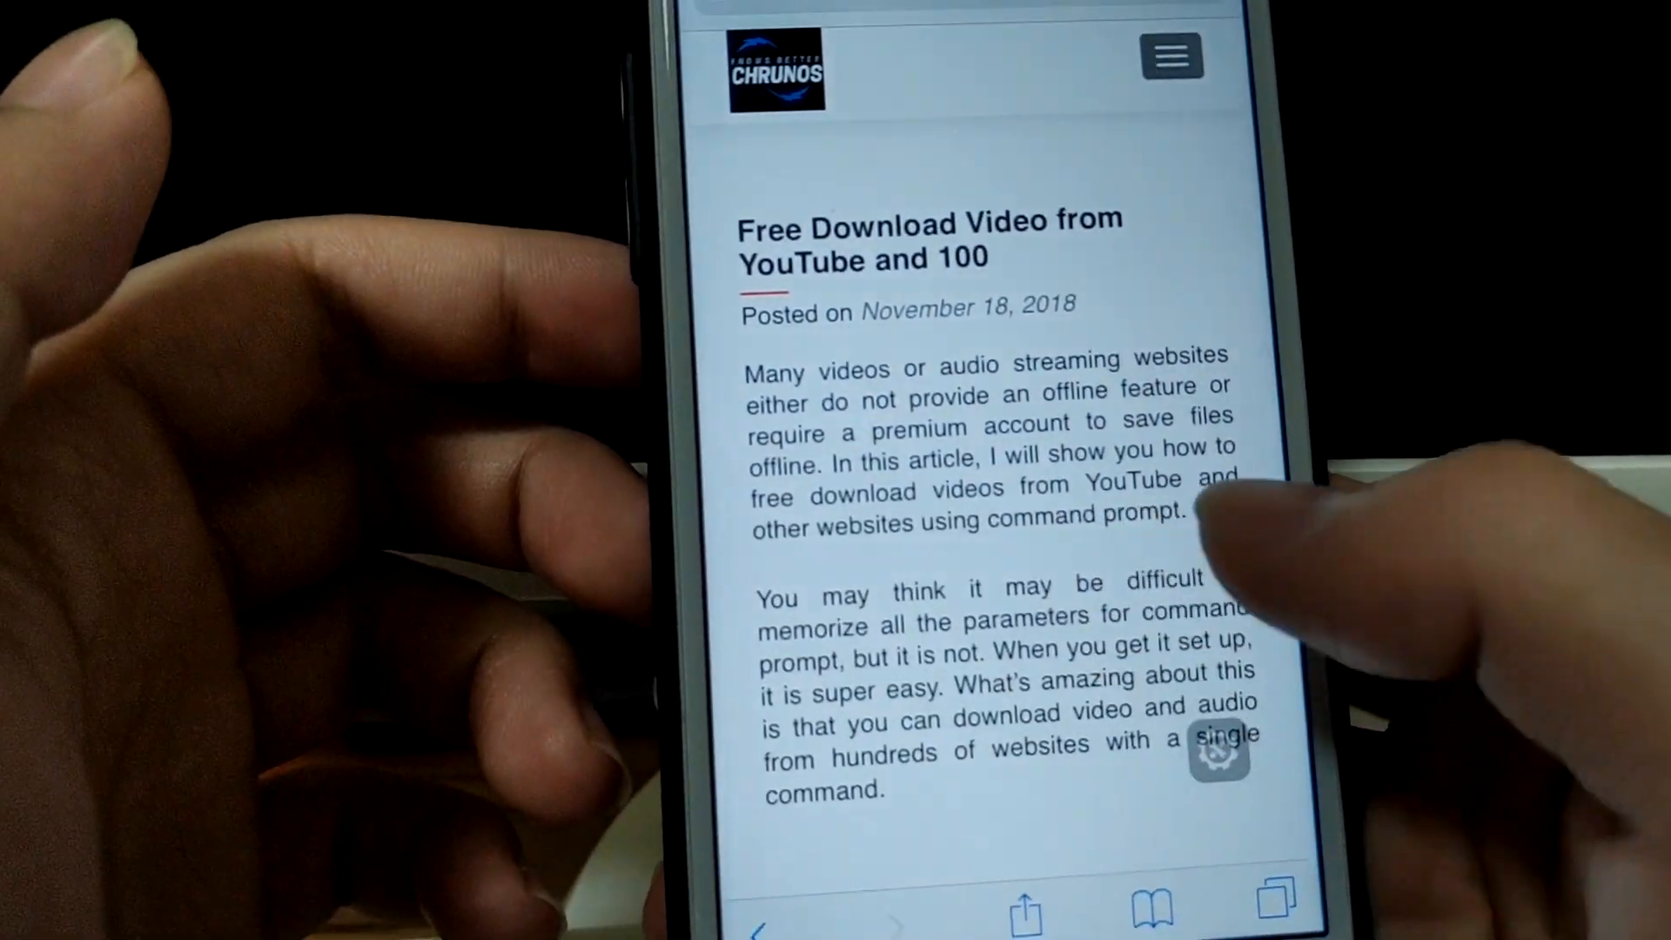
scroll(down, 3)
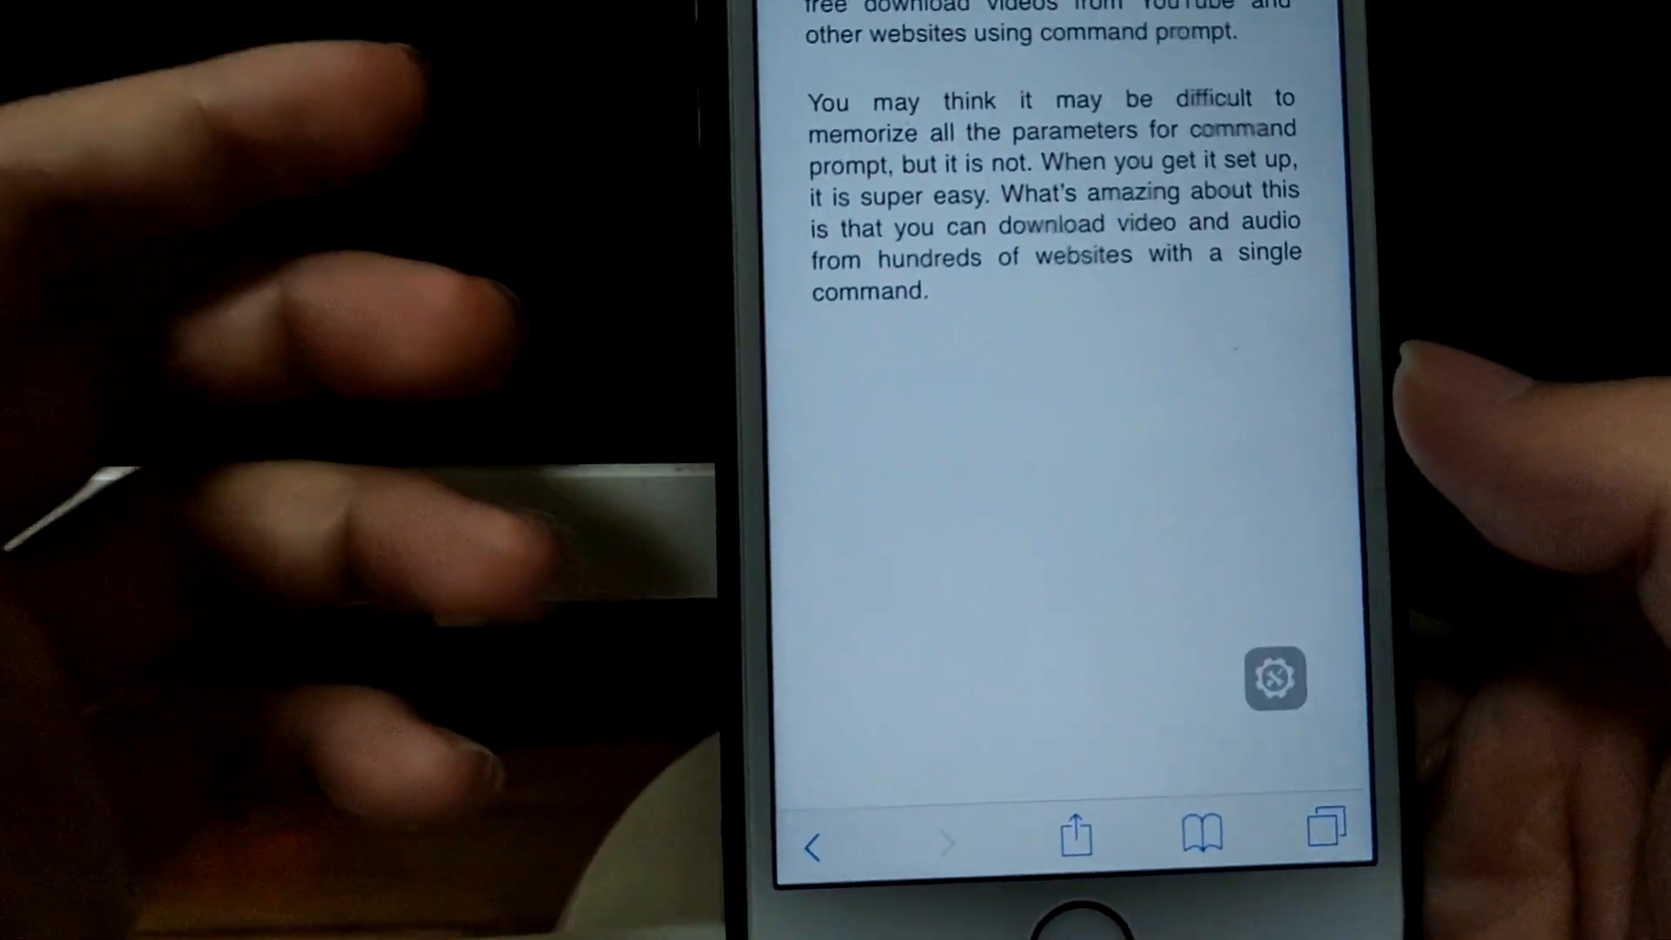
Step: Run Web Dark Mode from the share sheet and allow it access to chrunos.com
click(1073, 837)
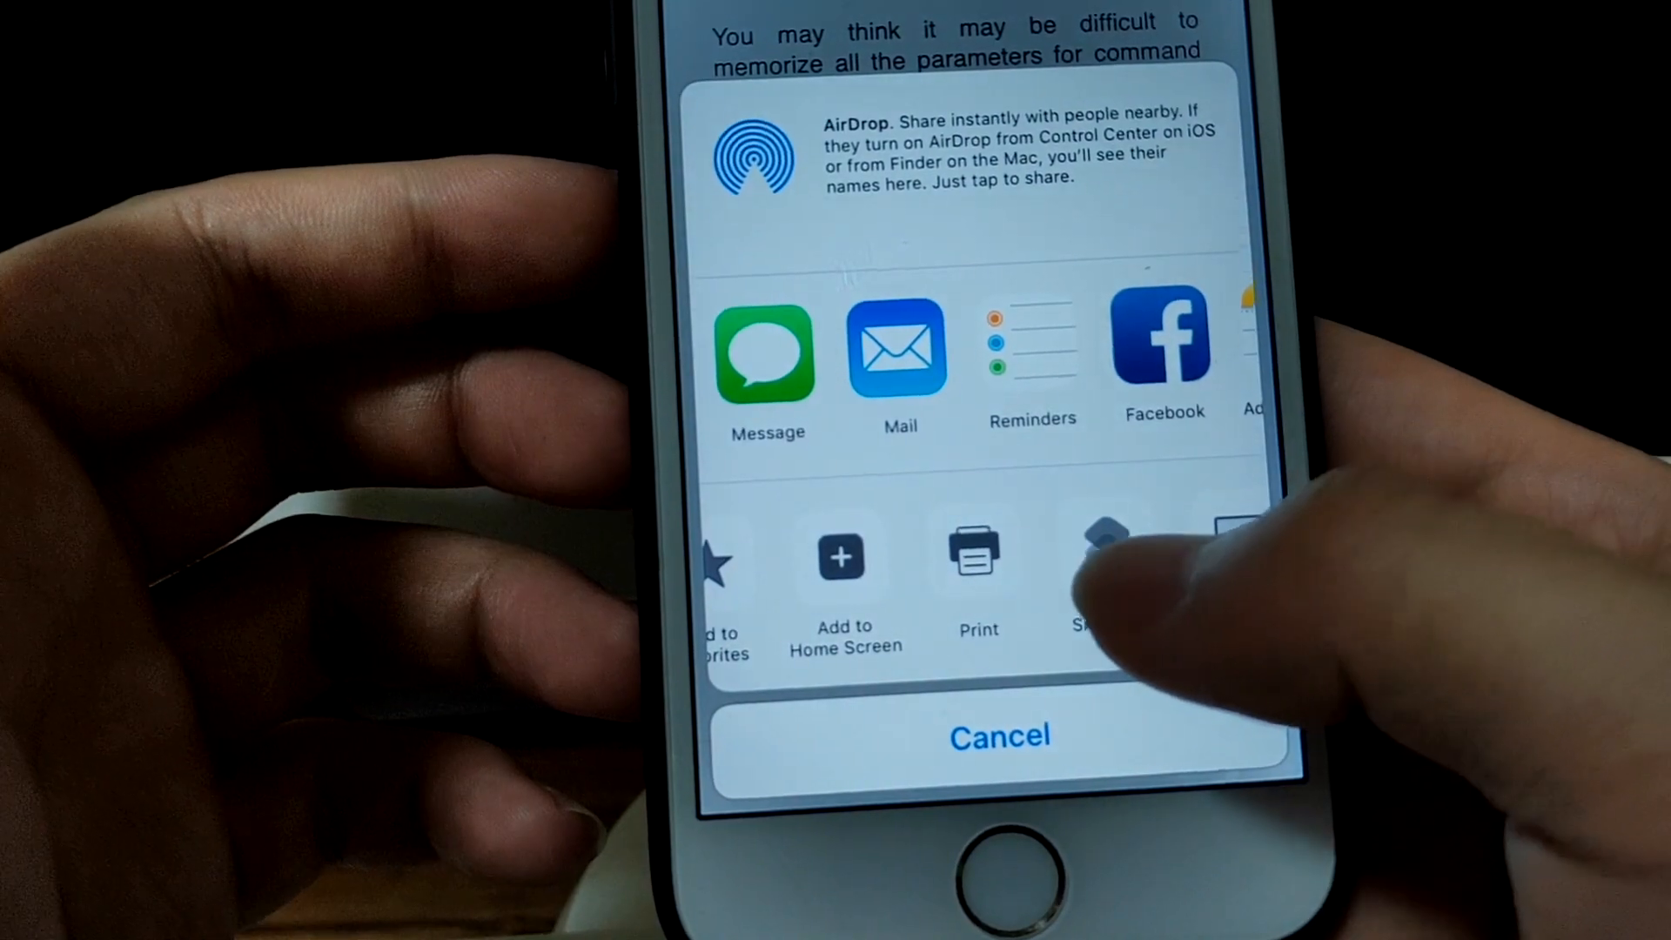
click(1109, 553)
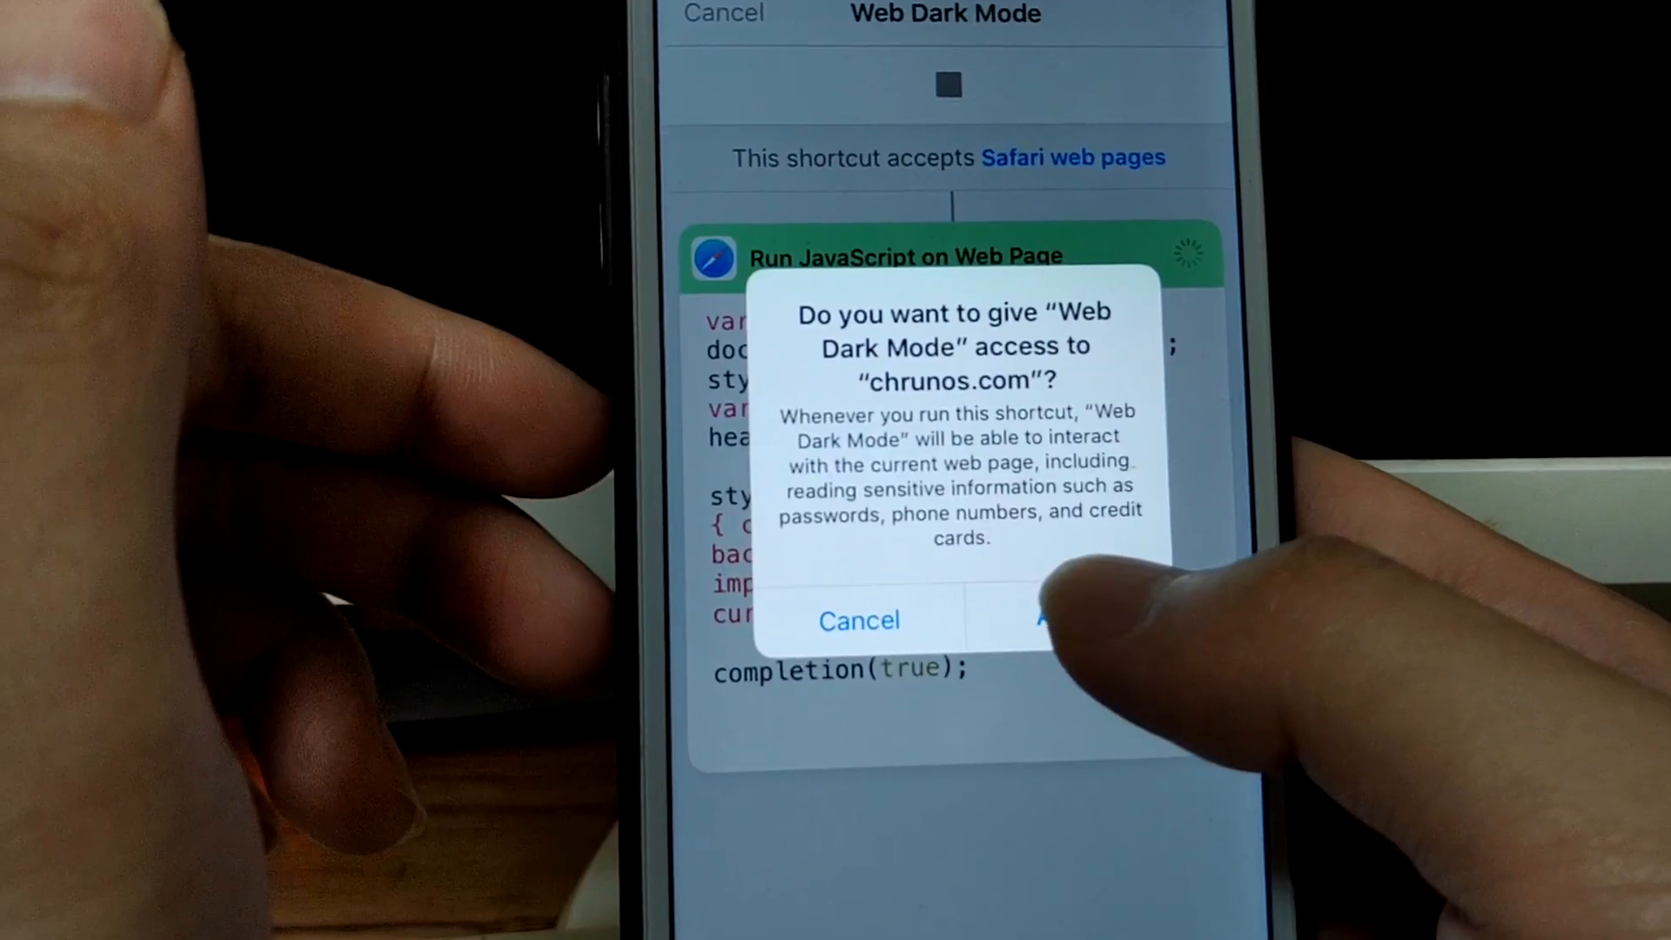
click(1065, 620)
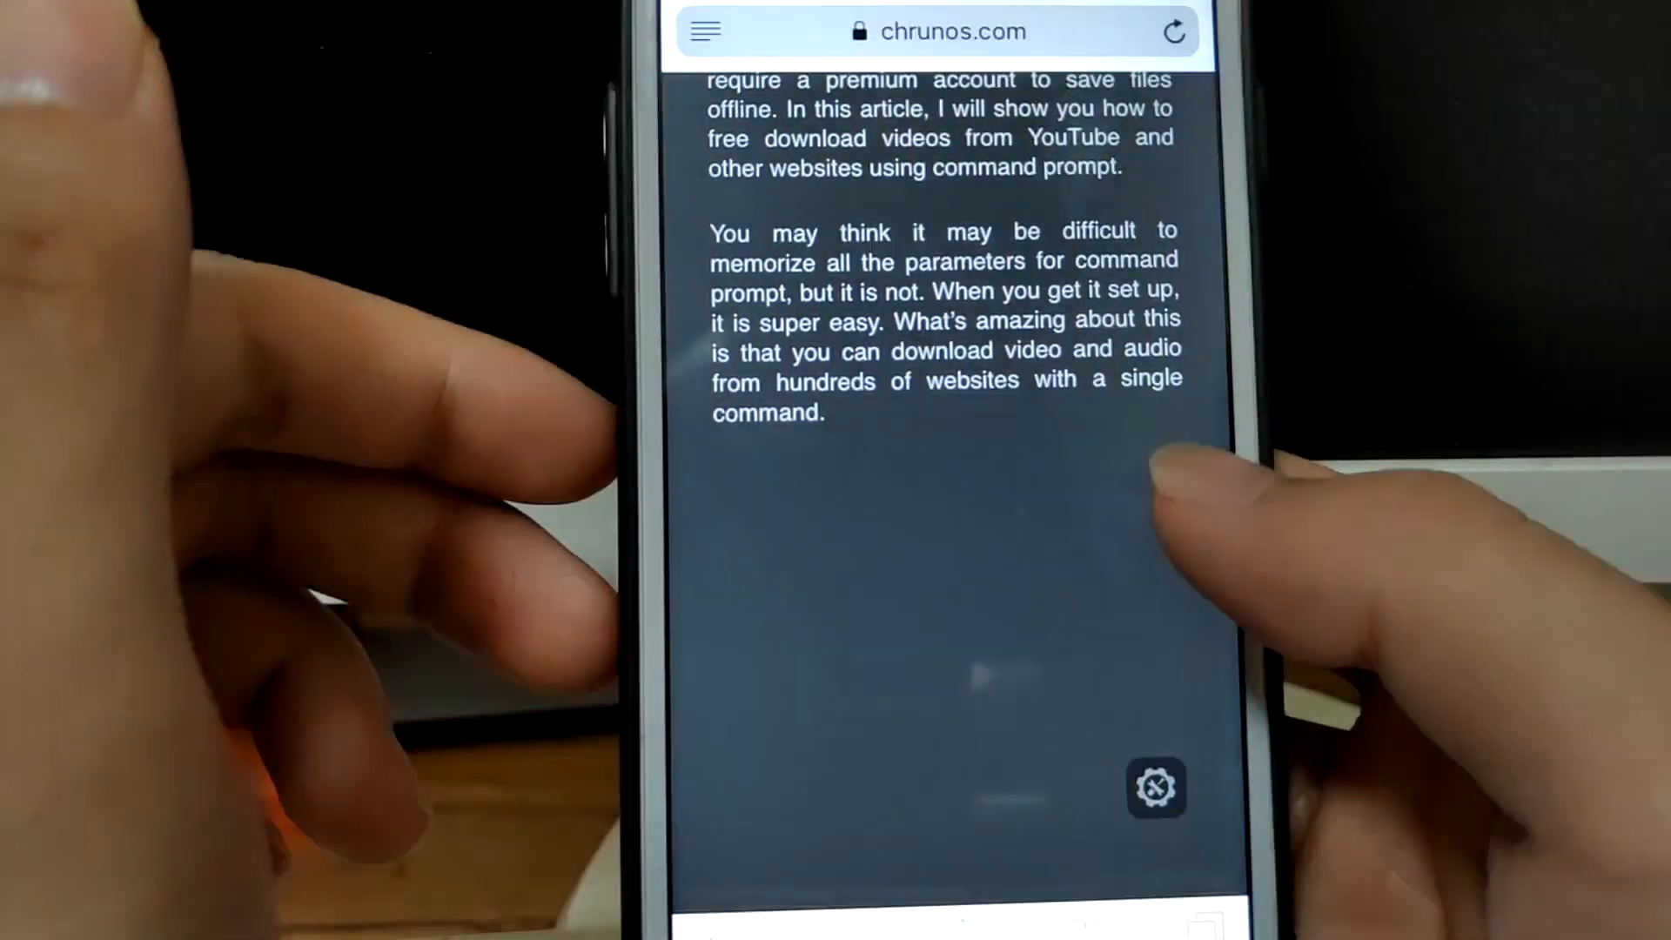
scroll(down, 3)
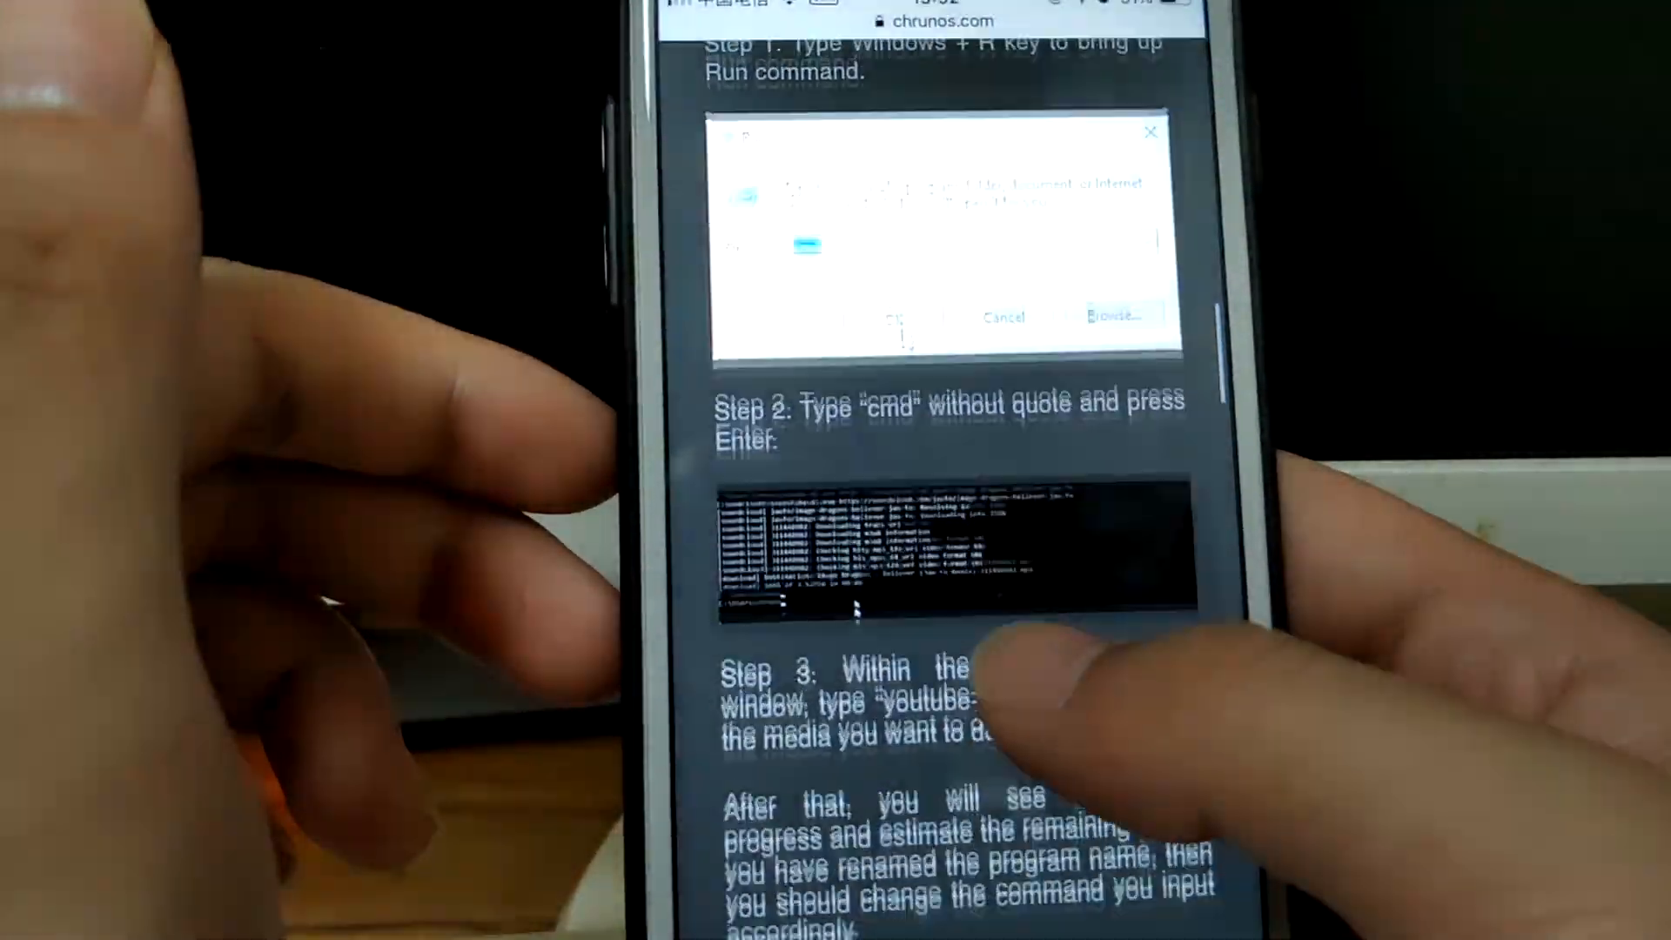
scroll(down, 3)
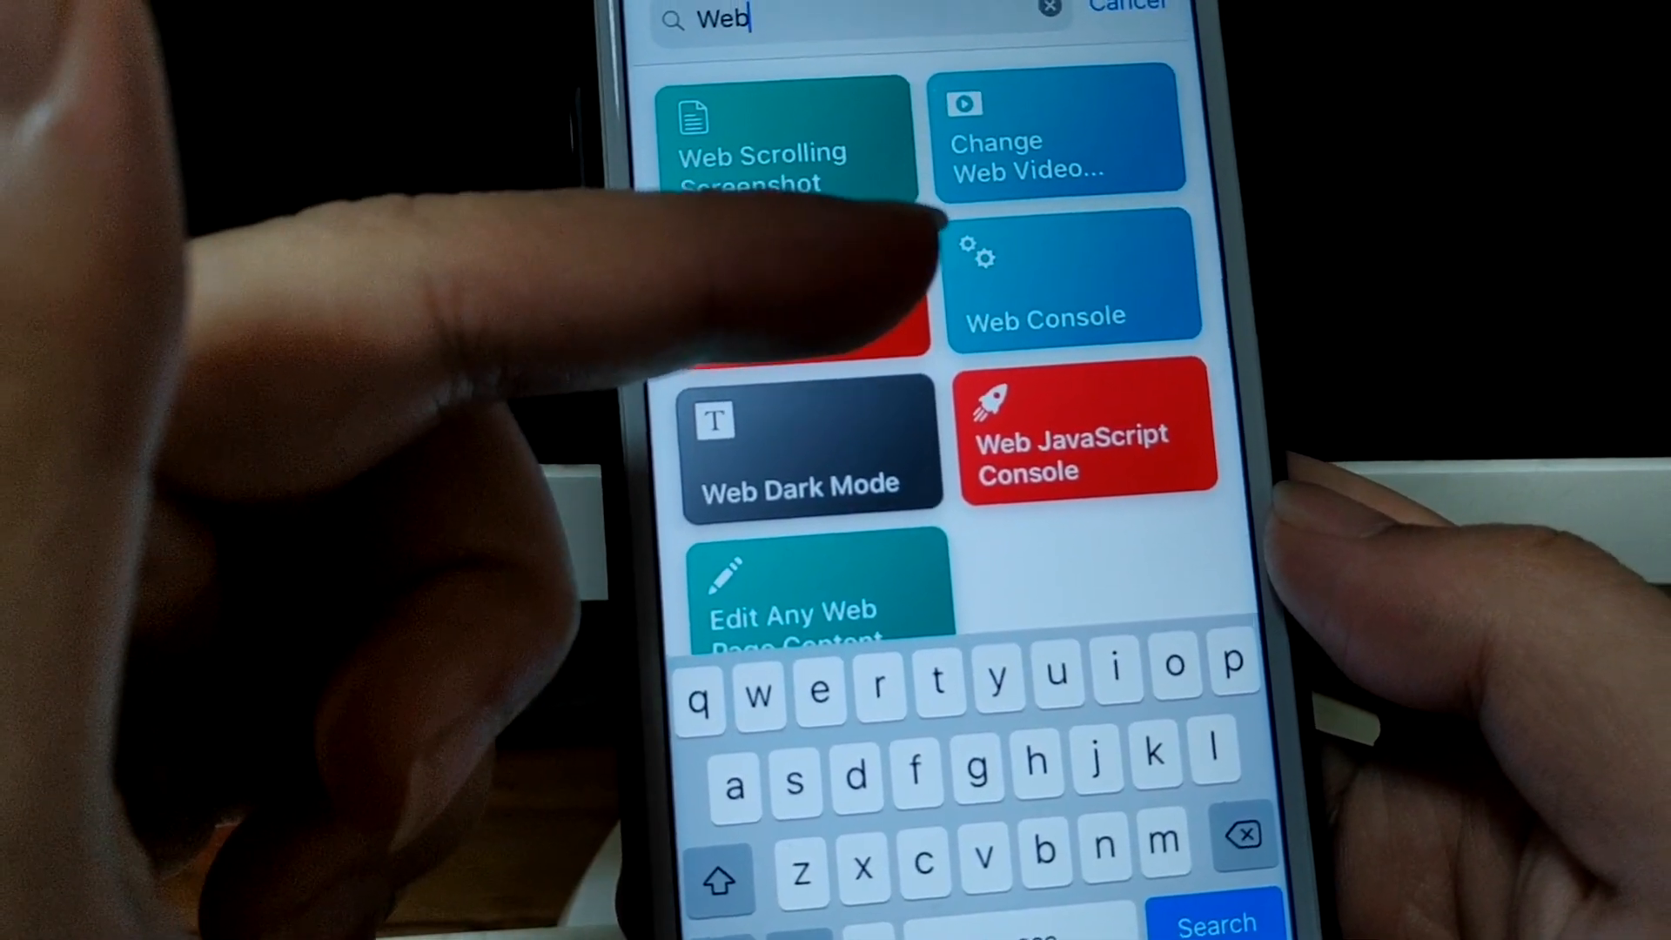
Step: Run Change Web Video Playback Speed and allow it access to youtube.com
click(1055, 155)
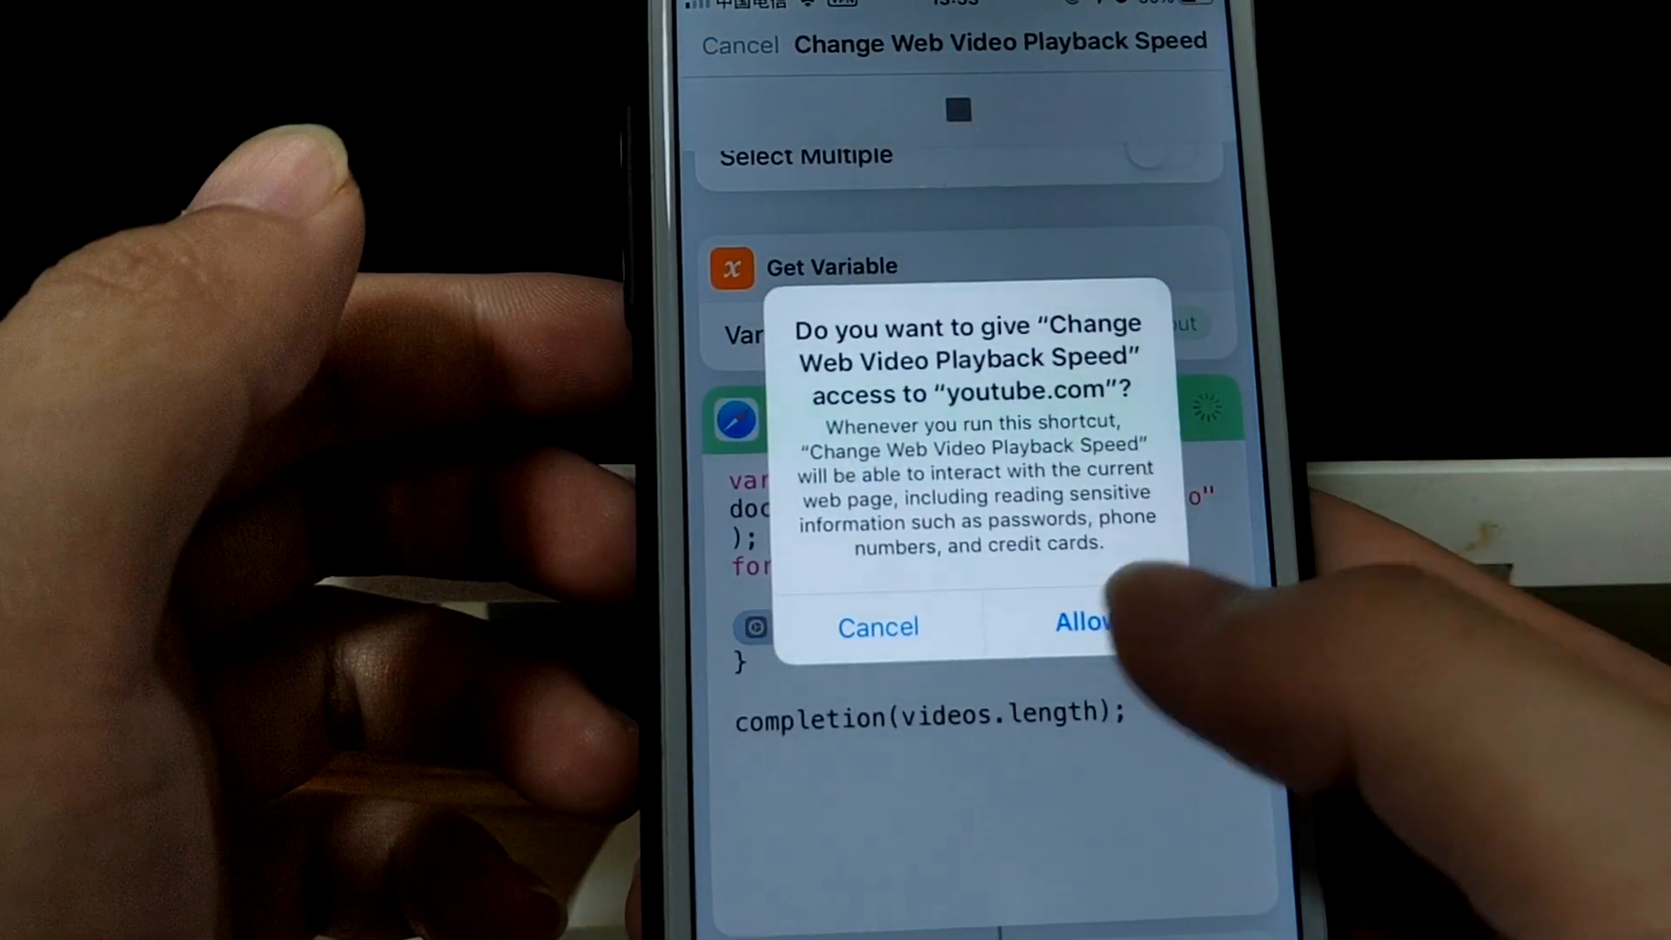
click(1080, 625)
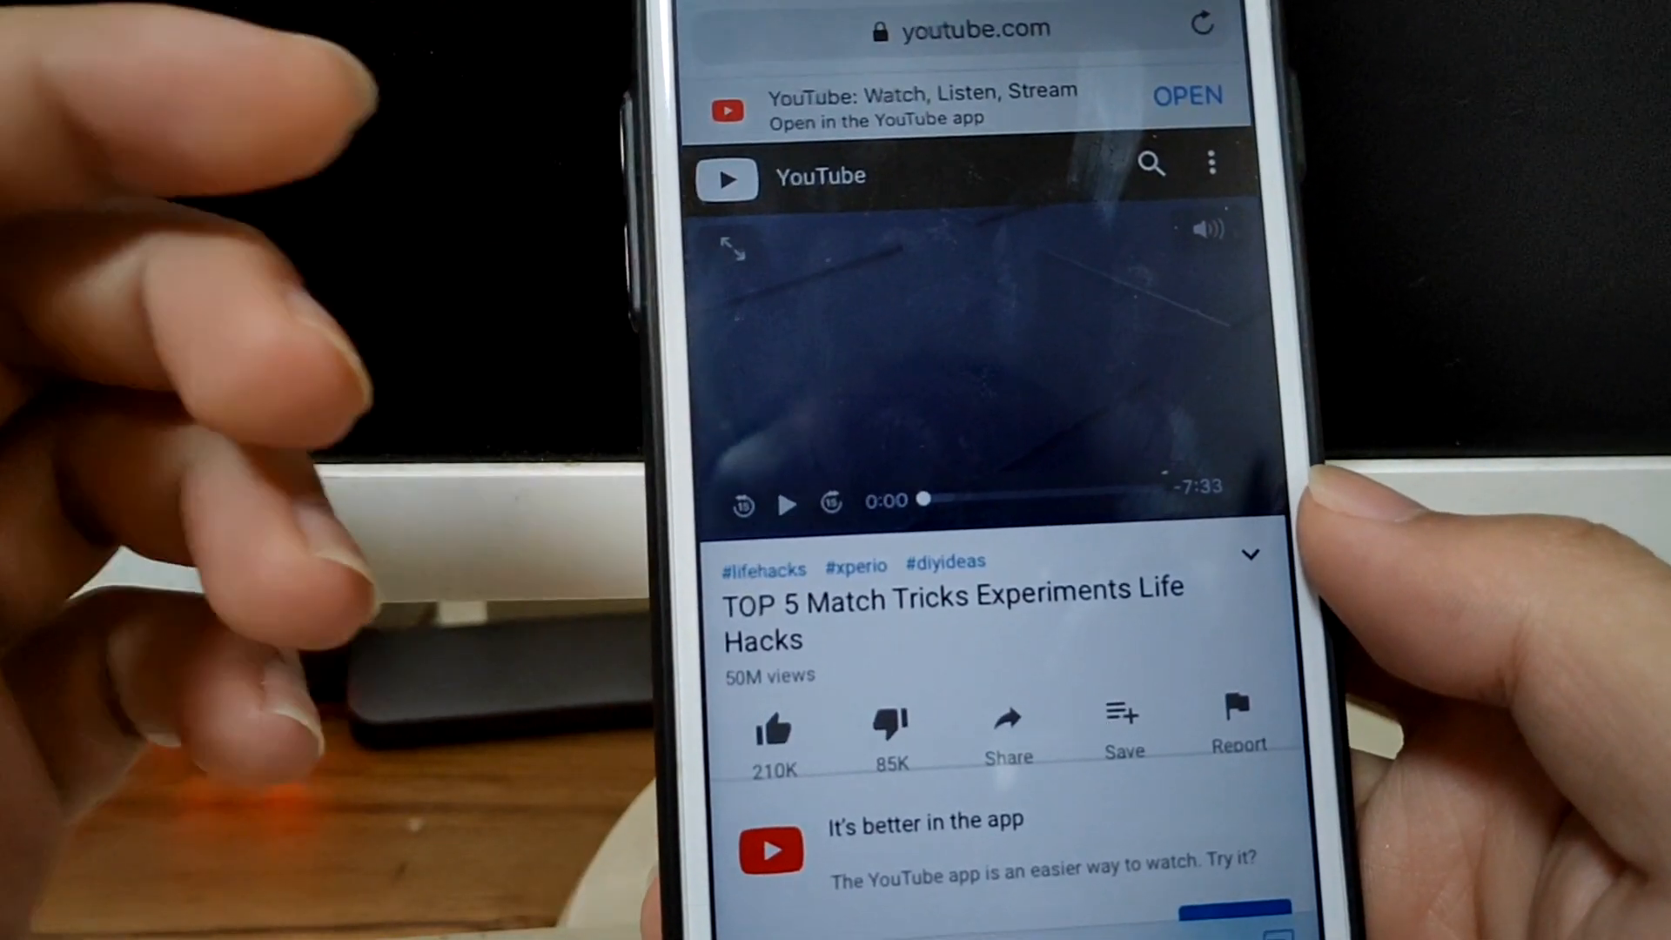
Step: Start playing the TOP 5 Match Tricks Experiments video on YouTube
click(787, 501)
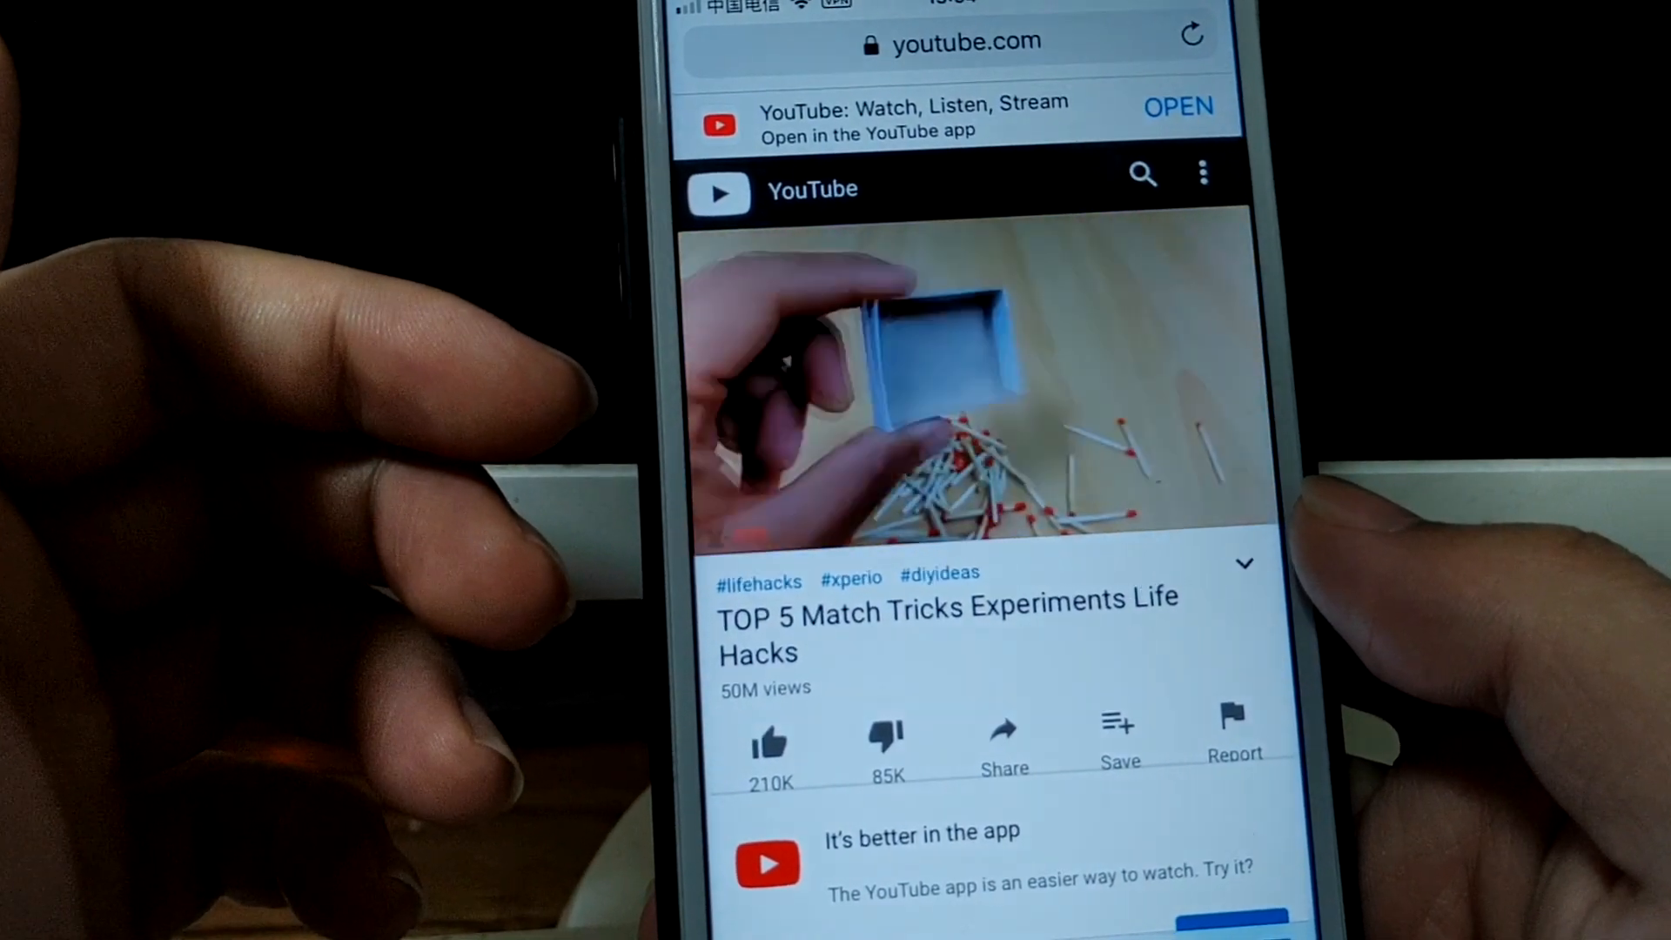
Step: Pause the video, run Web Background YouTube, and resume the reloaded googlevideo.com stream
click(959, 383)
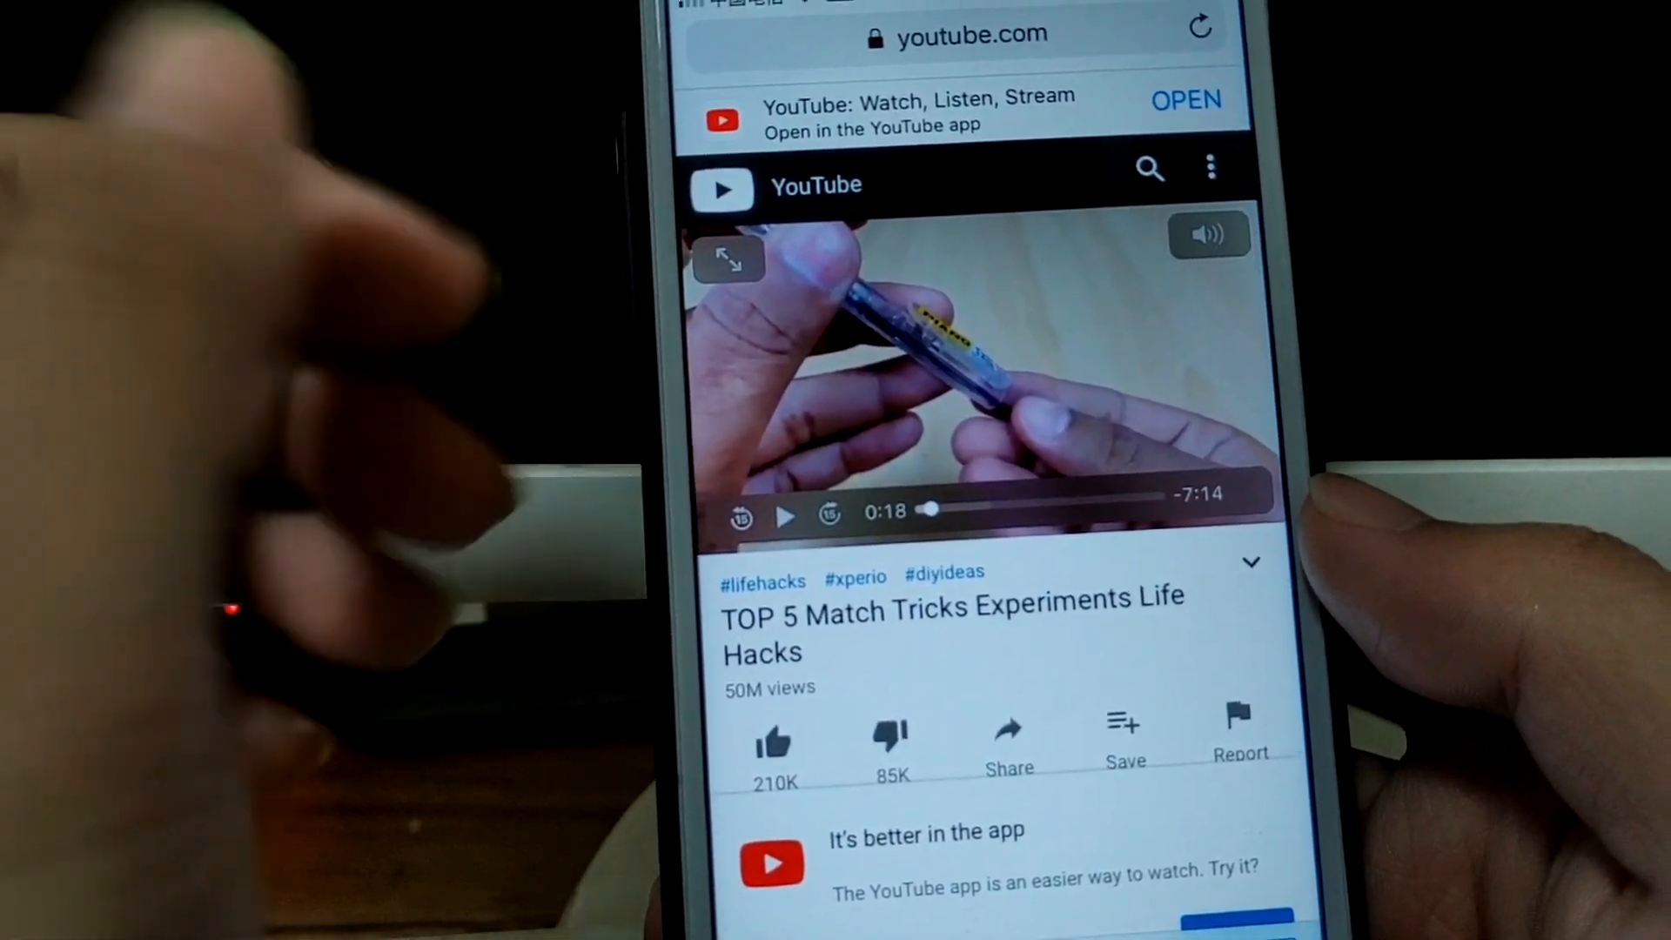
scroll(down, 3)
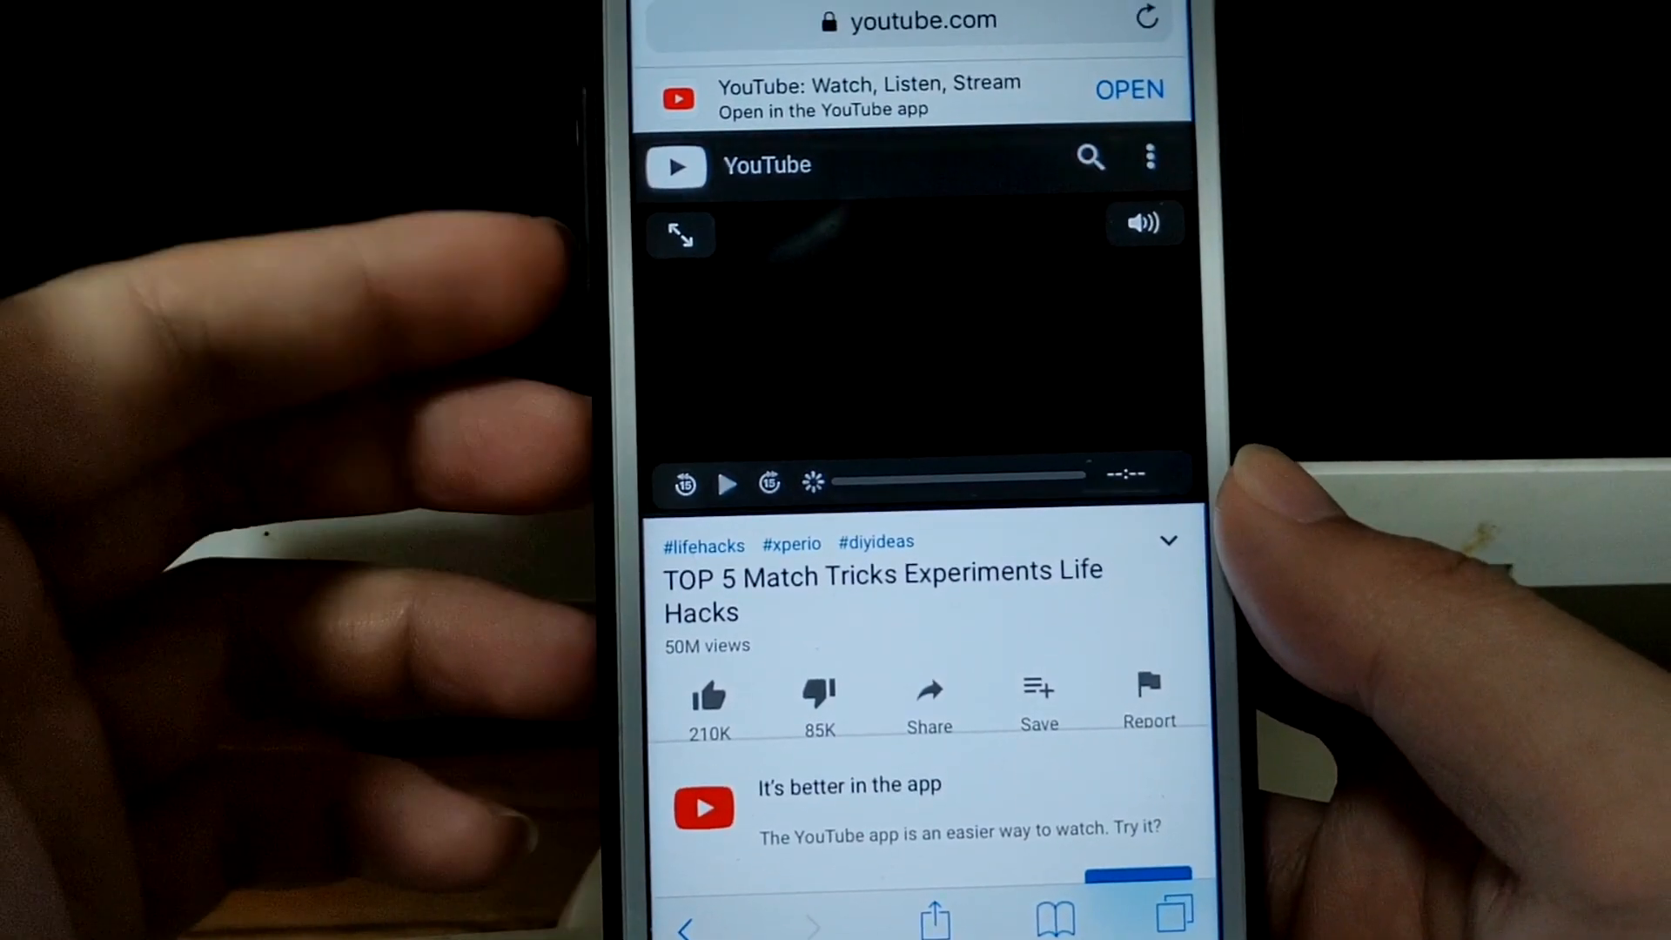
click(727, 484)
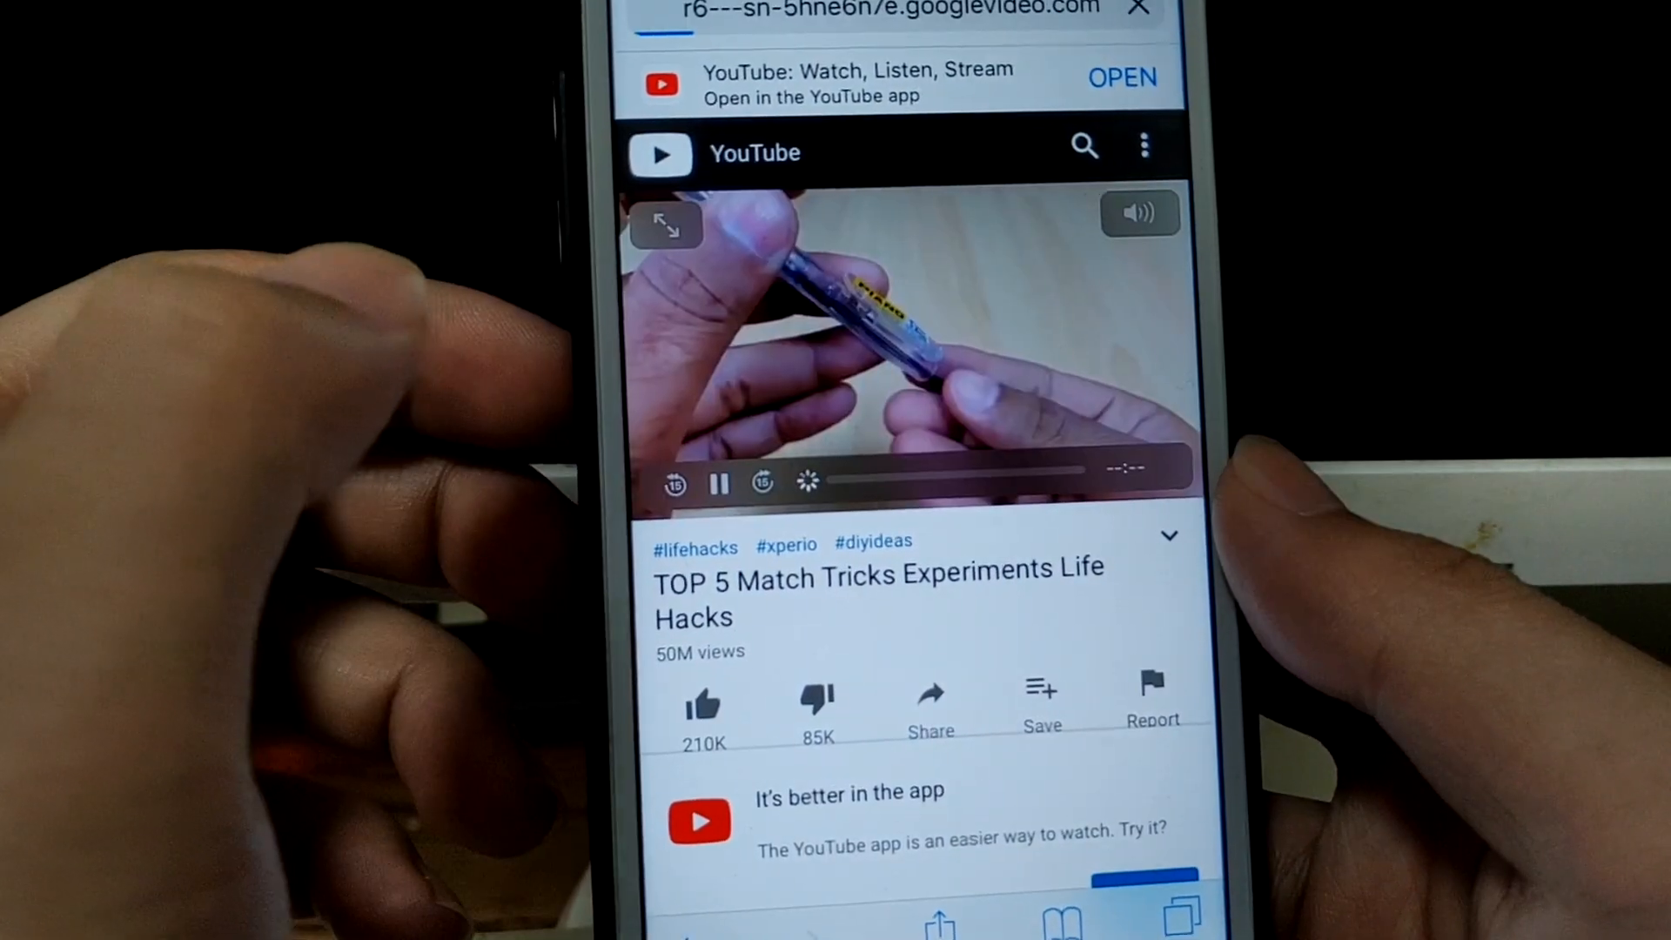